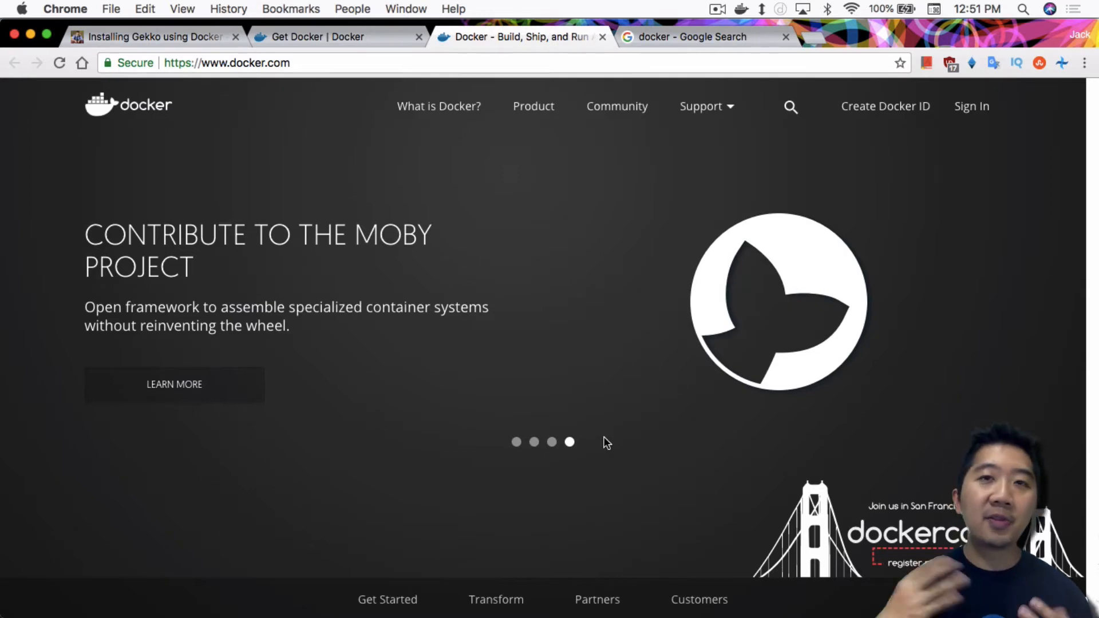
Switch from docker.com to the Gekko 'Installing Gekko using Docker' guide tab
{"action": "left_click", "coordinate": [151, 37]}
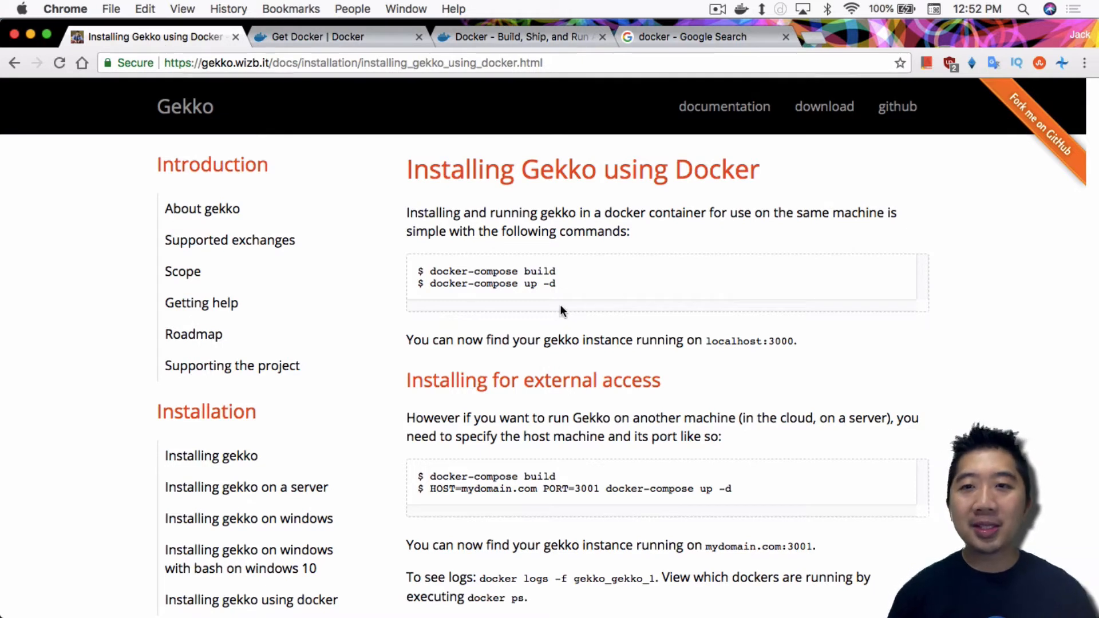
{"action": "mouse_move", "coordinate": [690, 231]}
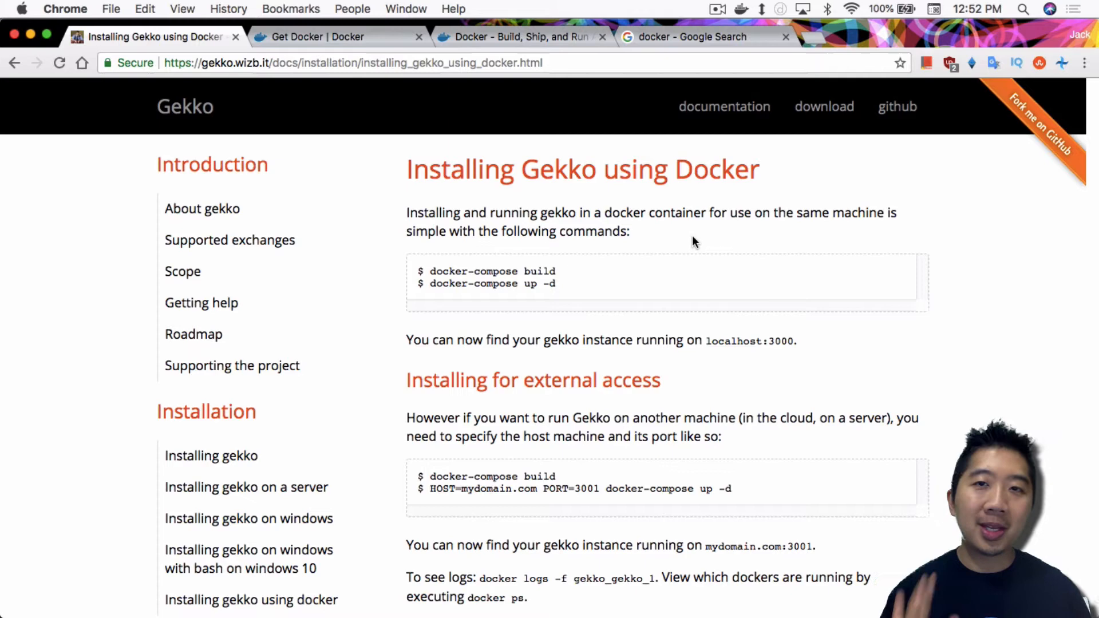
{"action": "scroll", "scroll_direction": "down", "scroll_amount": 3}
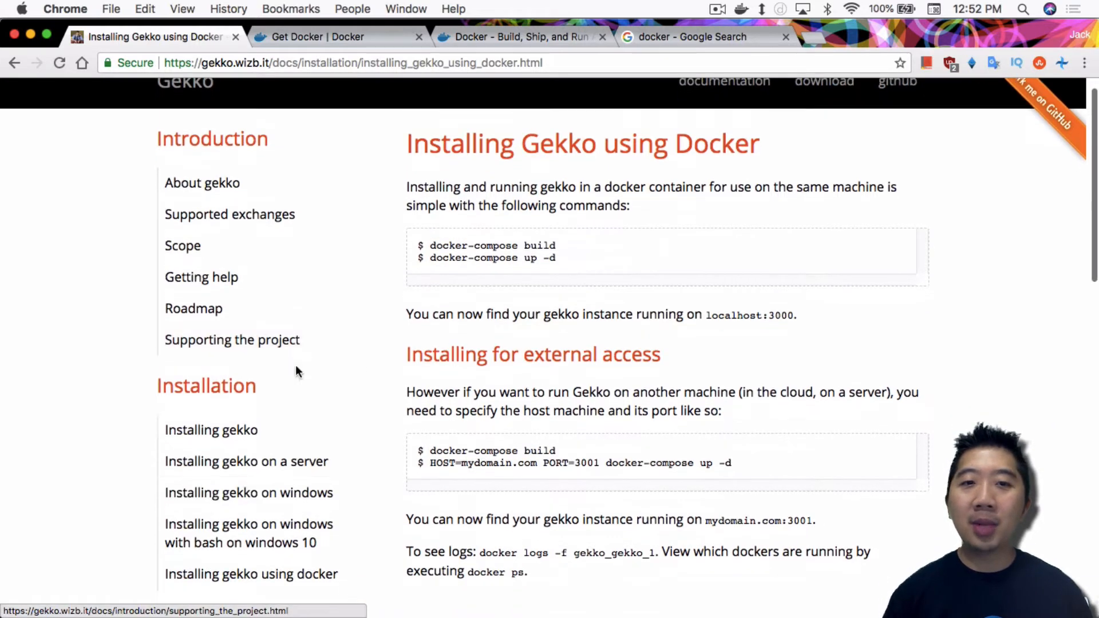
{"action": "scroll", "scroll_direction": "down", "scroll_amount": 3}
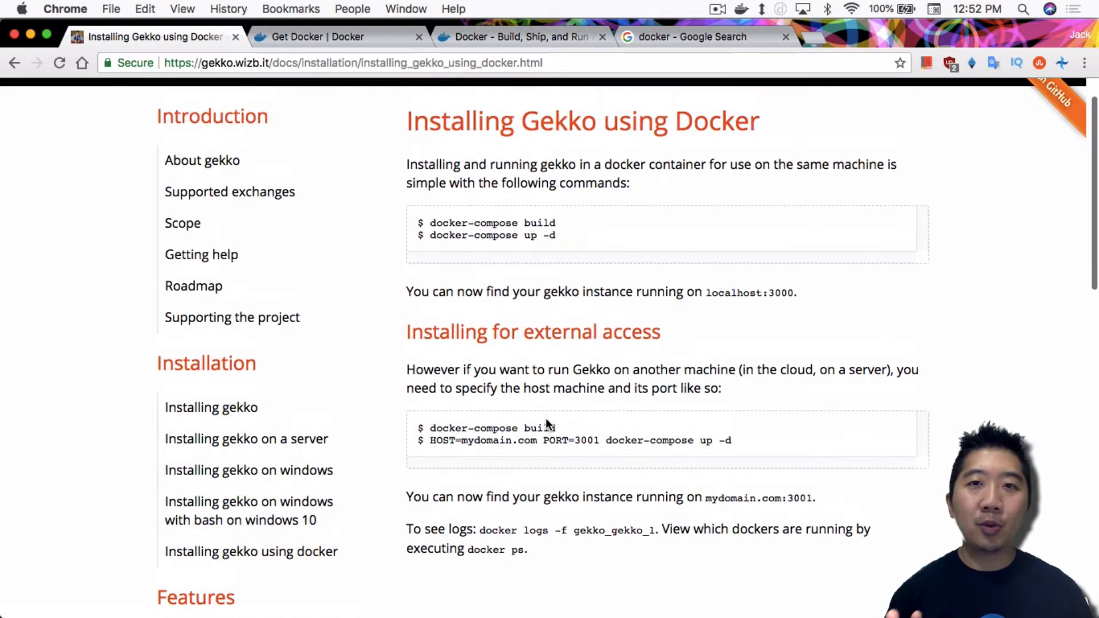
{"action": "mouse_move", "coordinate": [206, 510]}
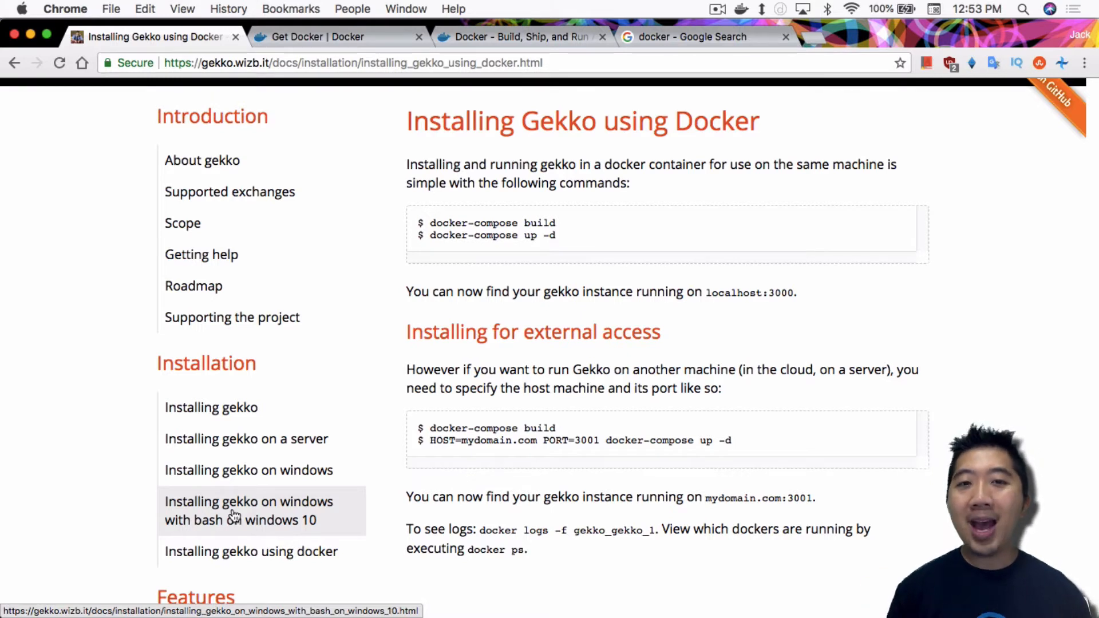
{"action": "mouse_move", "coordinate": [251, 552]}
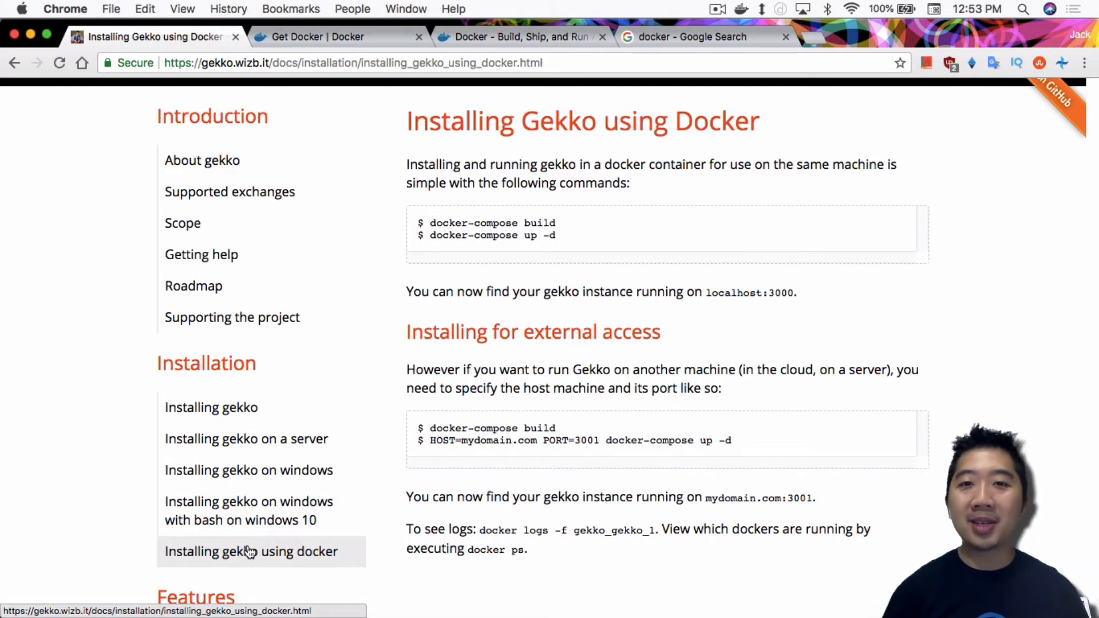
{"action": "mouse_move", "coordinate": [492, 599]}
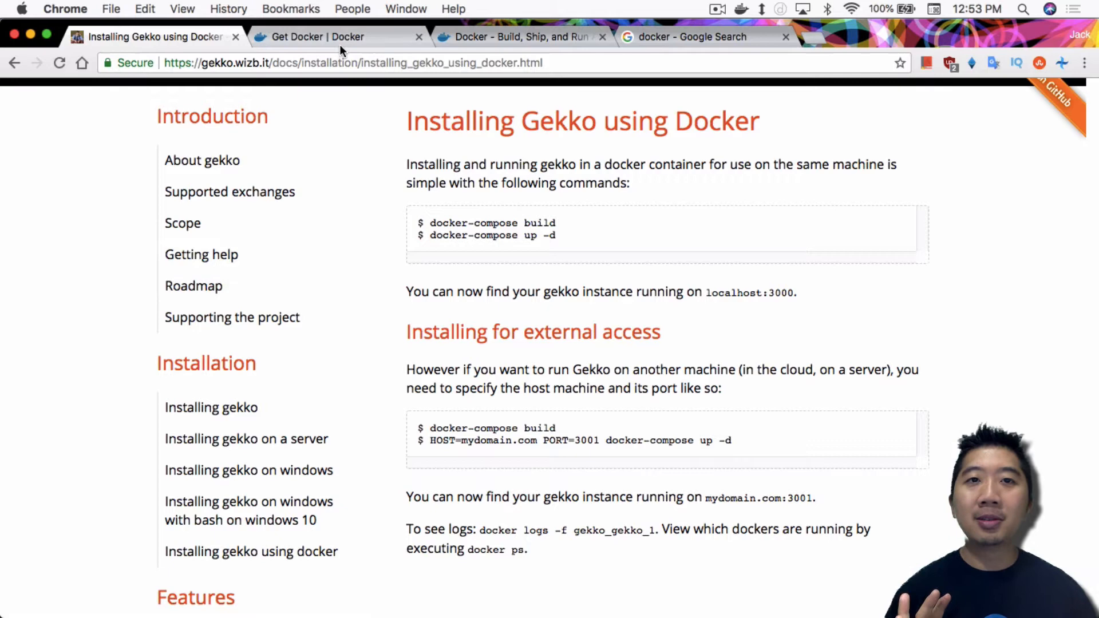
Show the Get Docker page's Community vs Enterprise Edition product comparison
{"action": "left_click", "coordinate": [316, 37]}
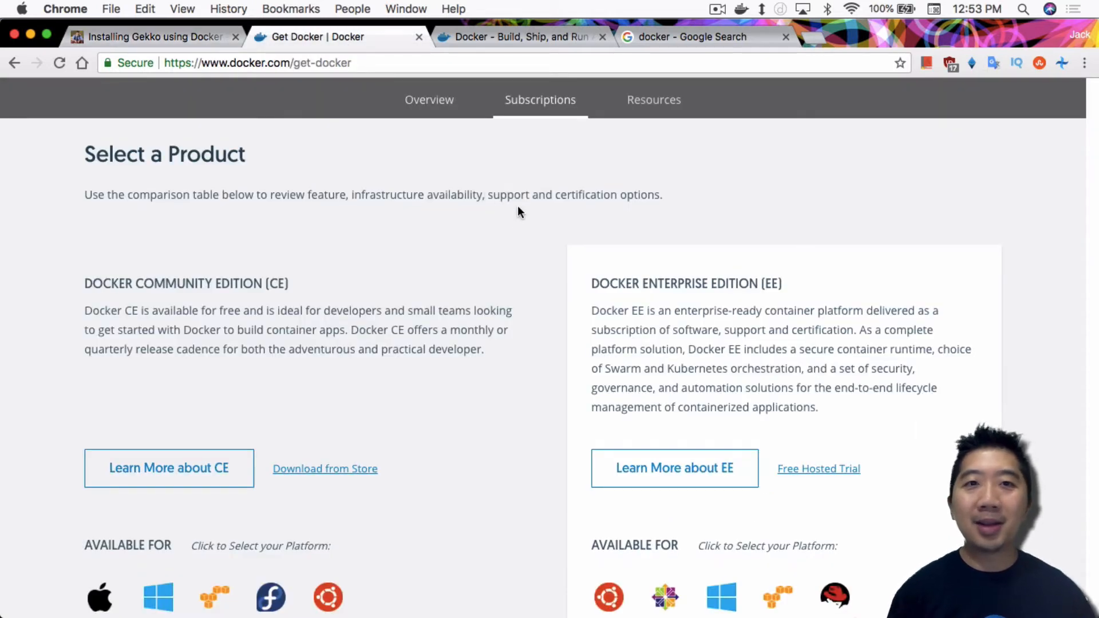
{"action": "scroll", "scroll_direction": "down", "scroll_amount": 3}
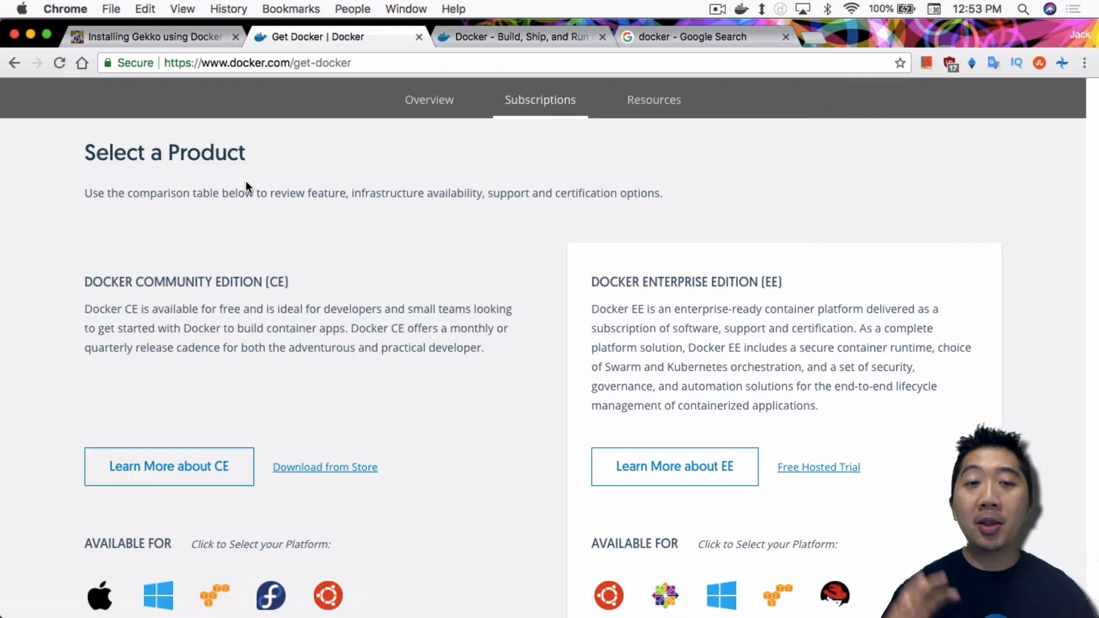
{"action": "mouse_move", "coordinate": [247, 226]}
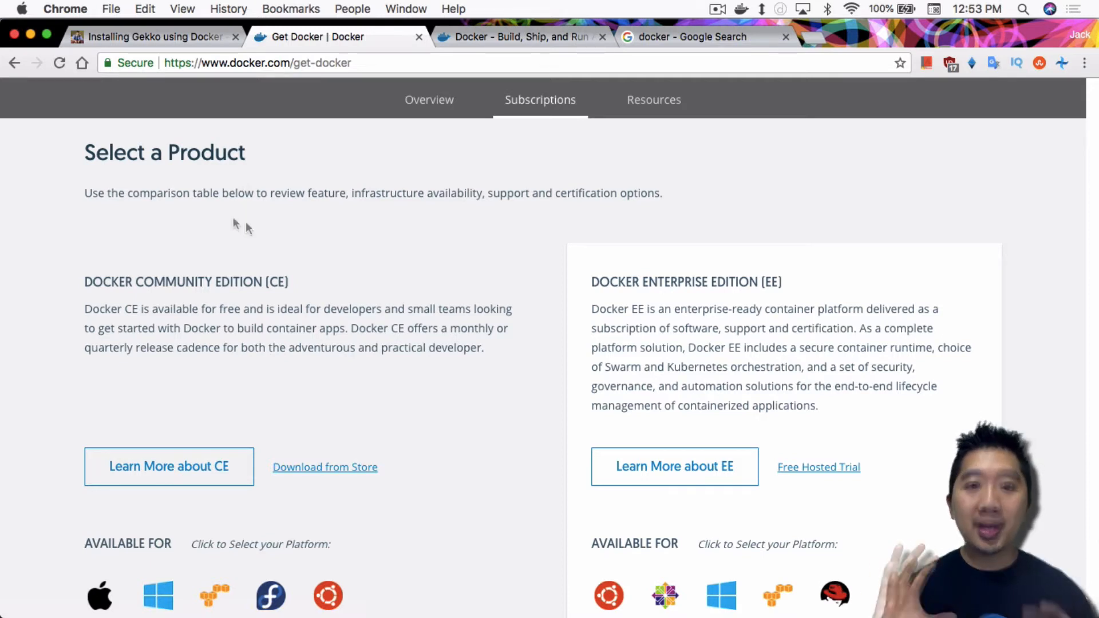
{"action": "mouse_move", "coordinate": [249, 228]}
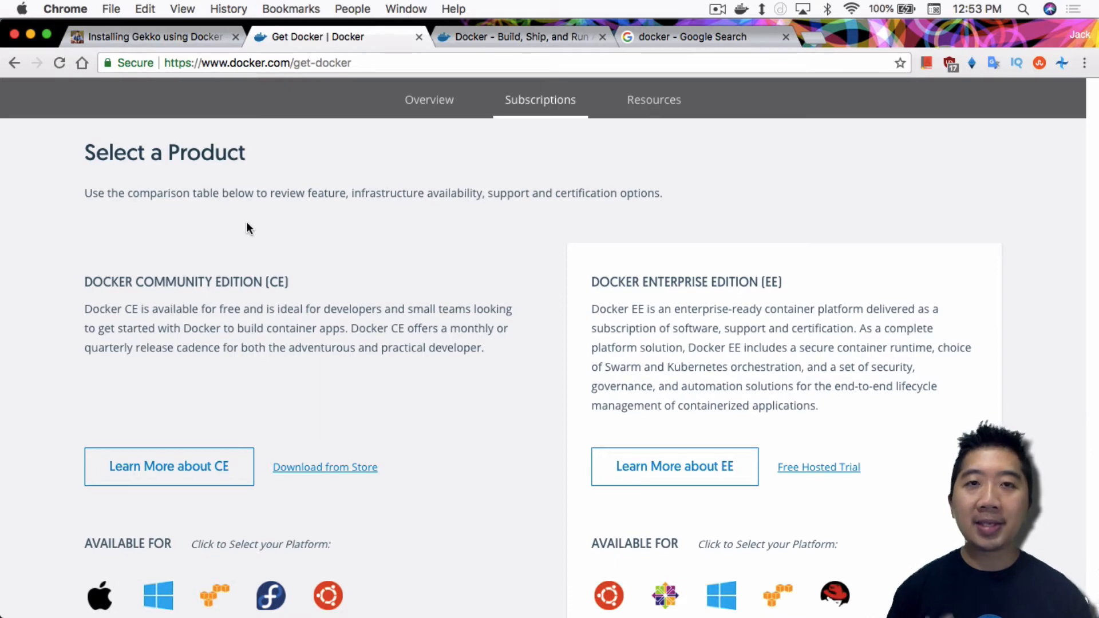
Return to the Gekko Docker guide showing the docker-compose build and up commands
{"action": "left_click", "coordinate": [152, 37]}
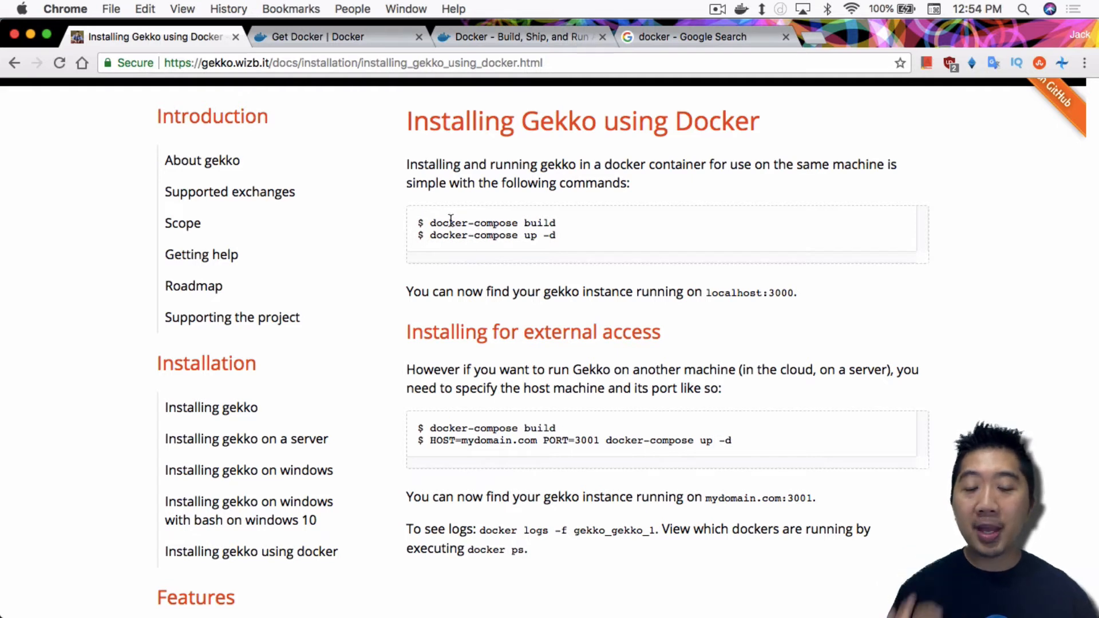
{"action": "mouse_move", "coordinate": [469, 252]}
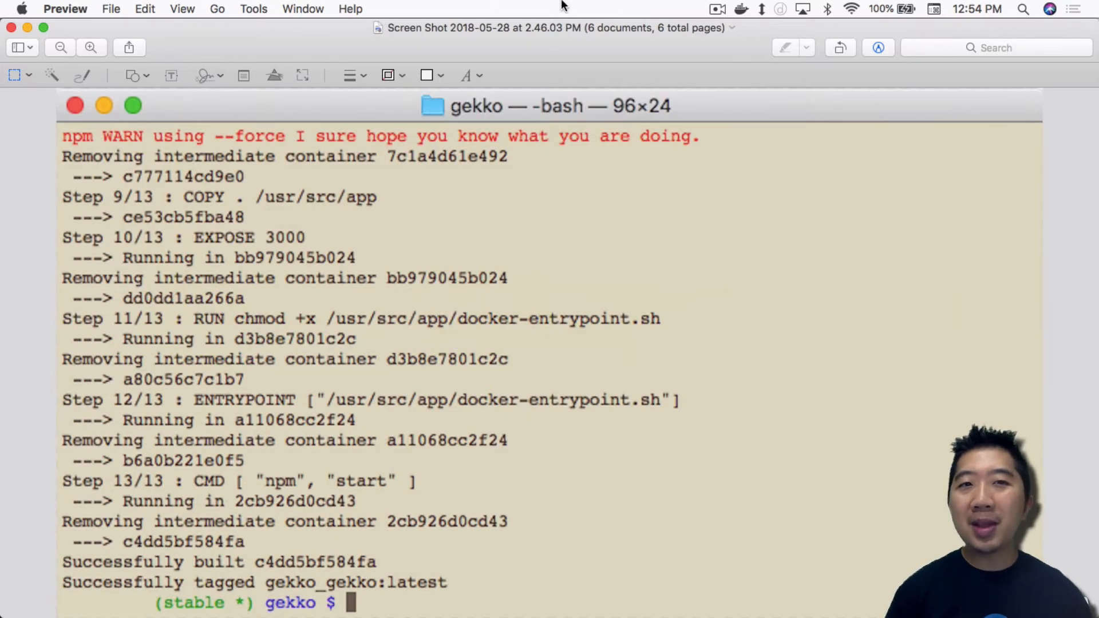
{"action": "mouse_move", "coordinate": [111, 142]}
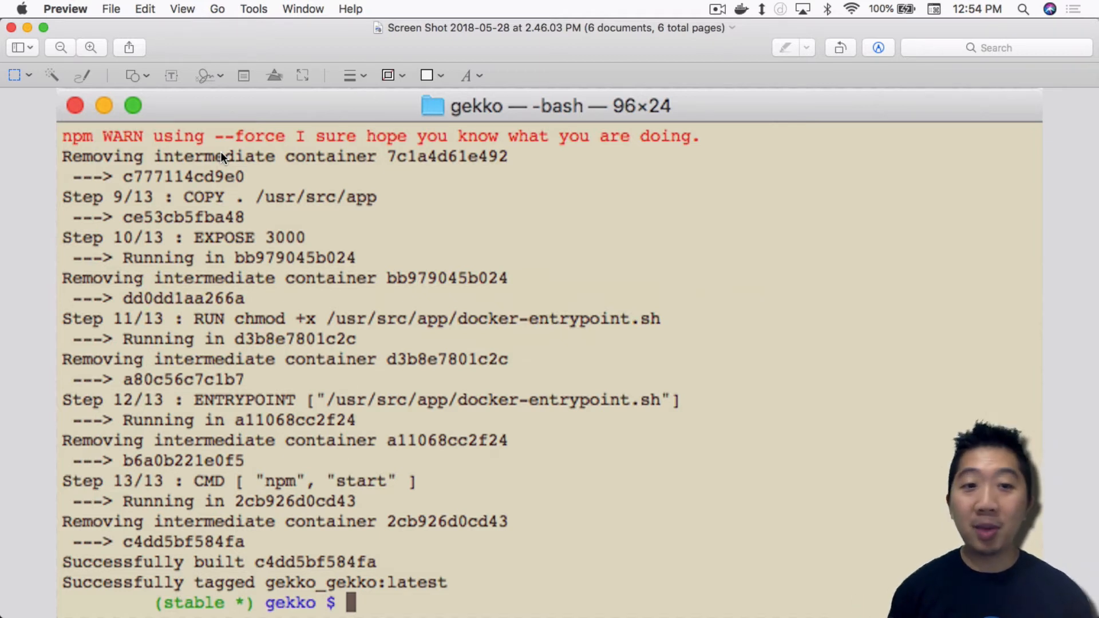
{"action": "mouse_move", "coordinate": [476, 334]}
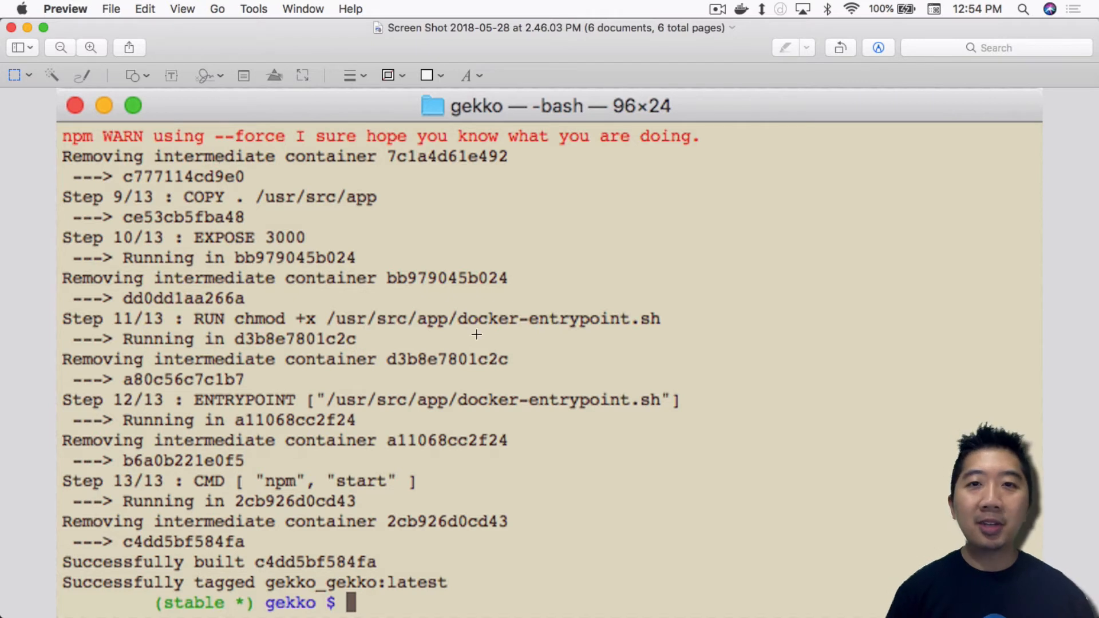
{"action": "mouse_move", "coordinate": [489, 355]}
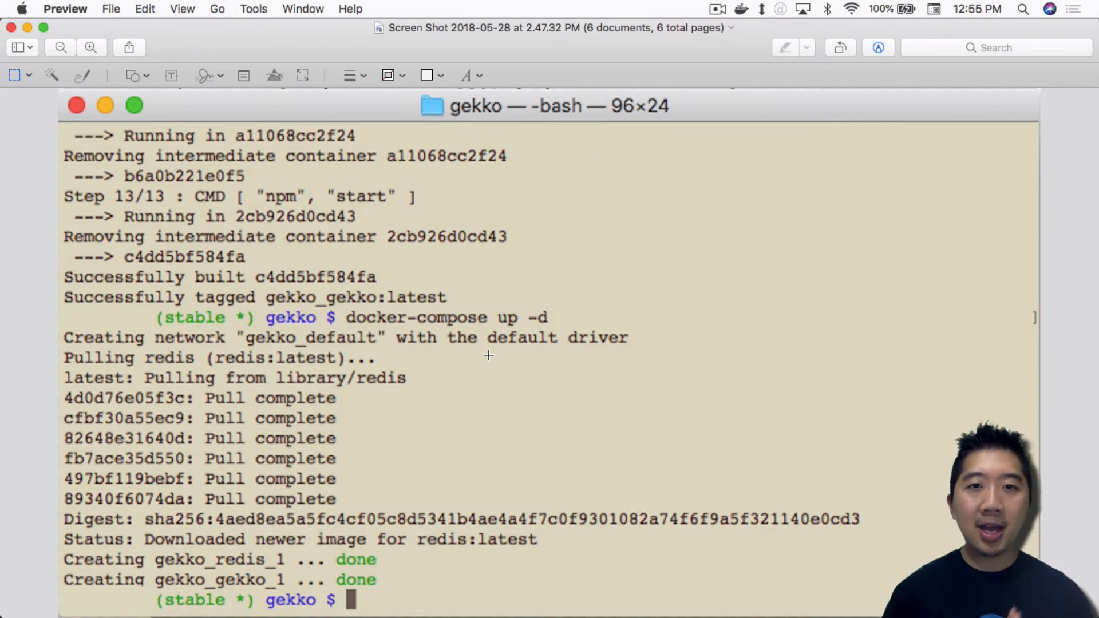
{"action": "mouse_move", "coordinate": [312, 339]}
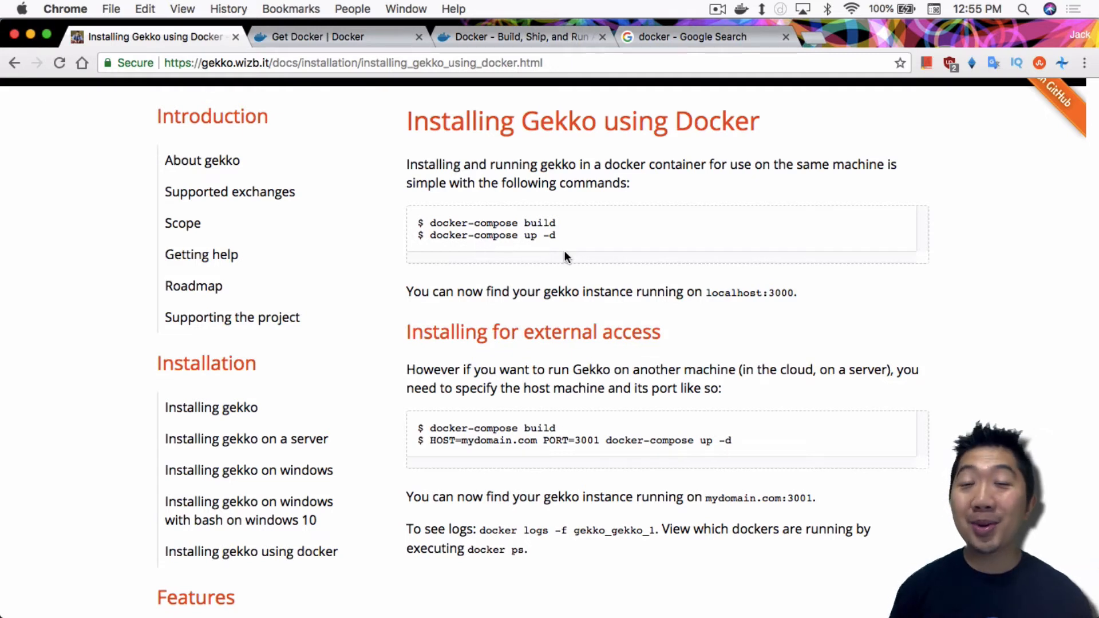
{"action": "mouse_move", "coordinate": [599, 226]}
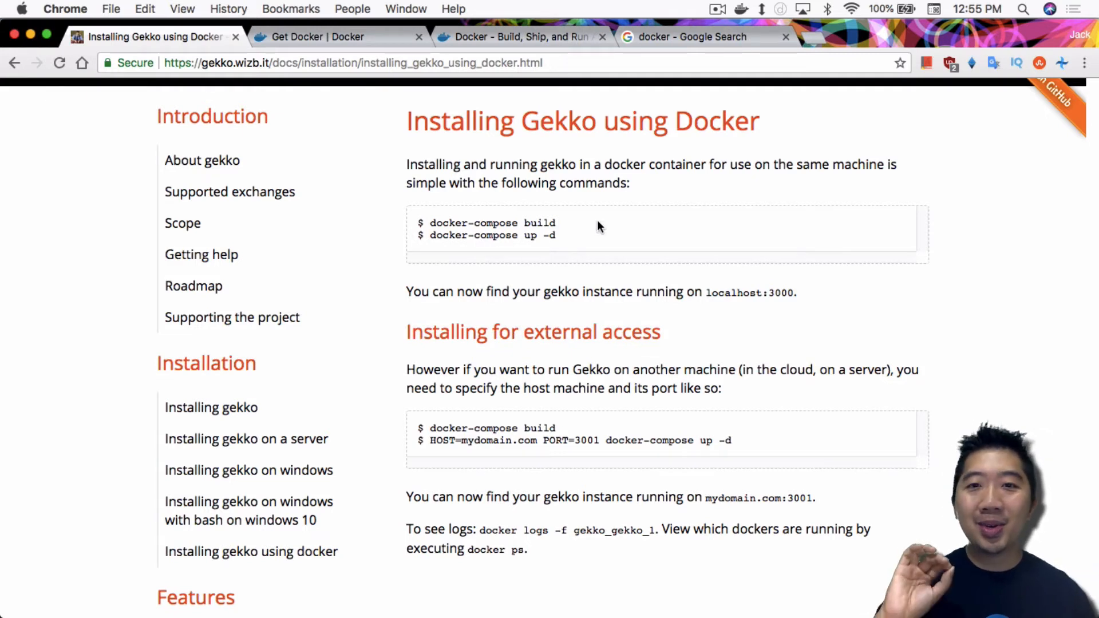
{"action": "mouse_move", "coordinate": [670, 306]}
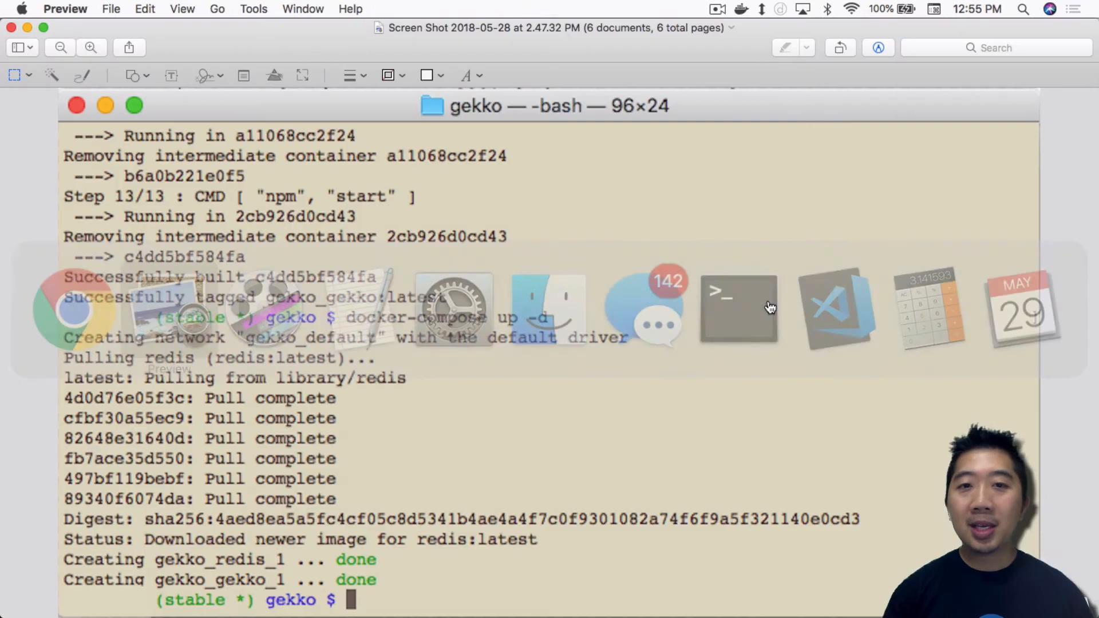
{"action": "mouse_move", "coordinate": [638, 549]}
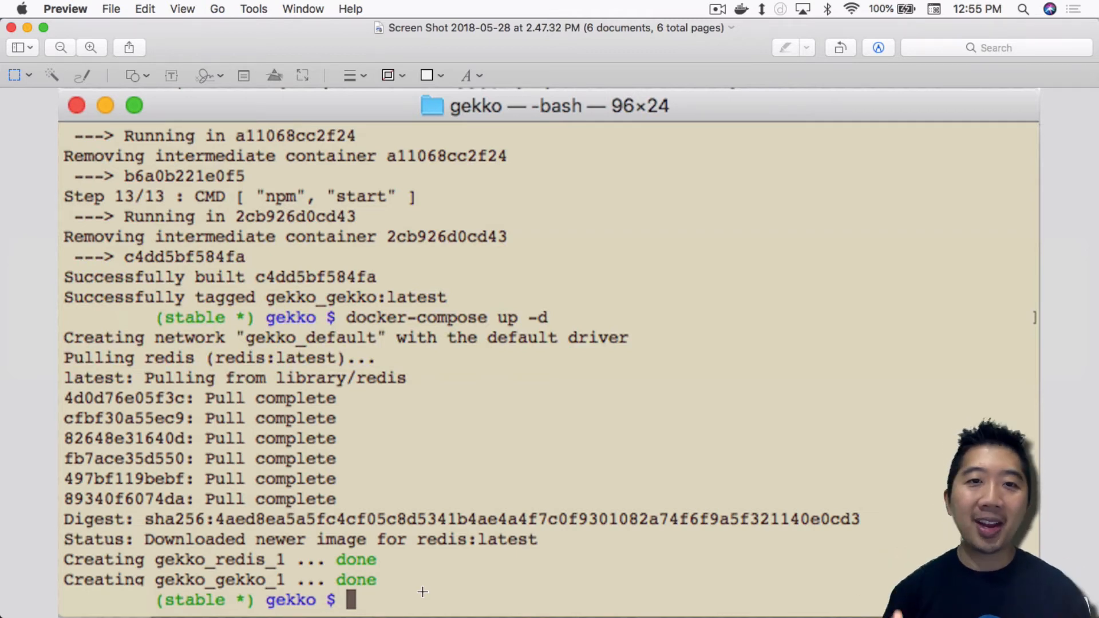
{"action": "type", "text": "docker ps"}
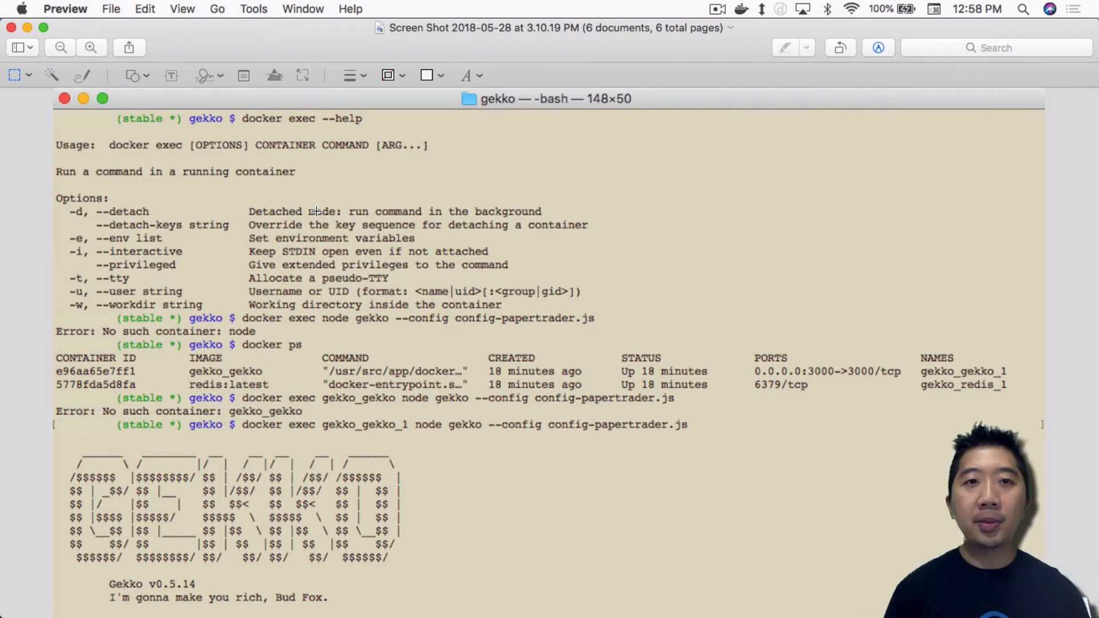
{"action": "mouse_move", "coordinate": [559, 451]}
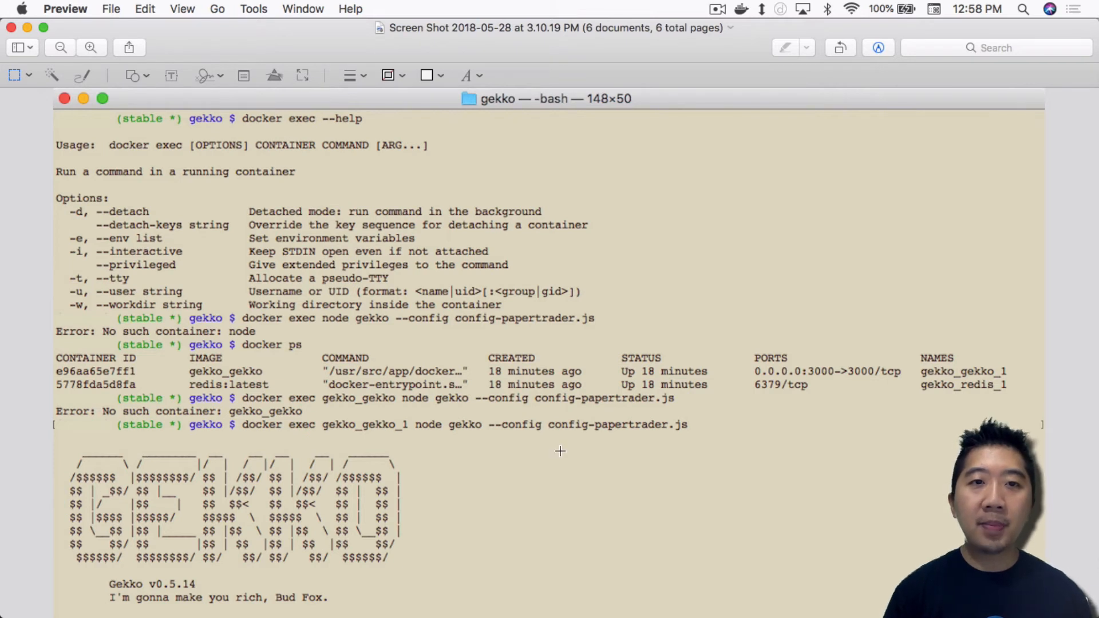
{"action": "mouse_move", "coordinate": [329, 327]}
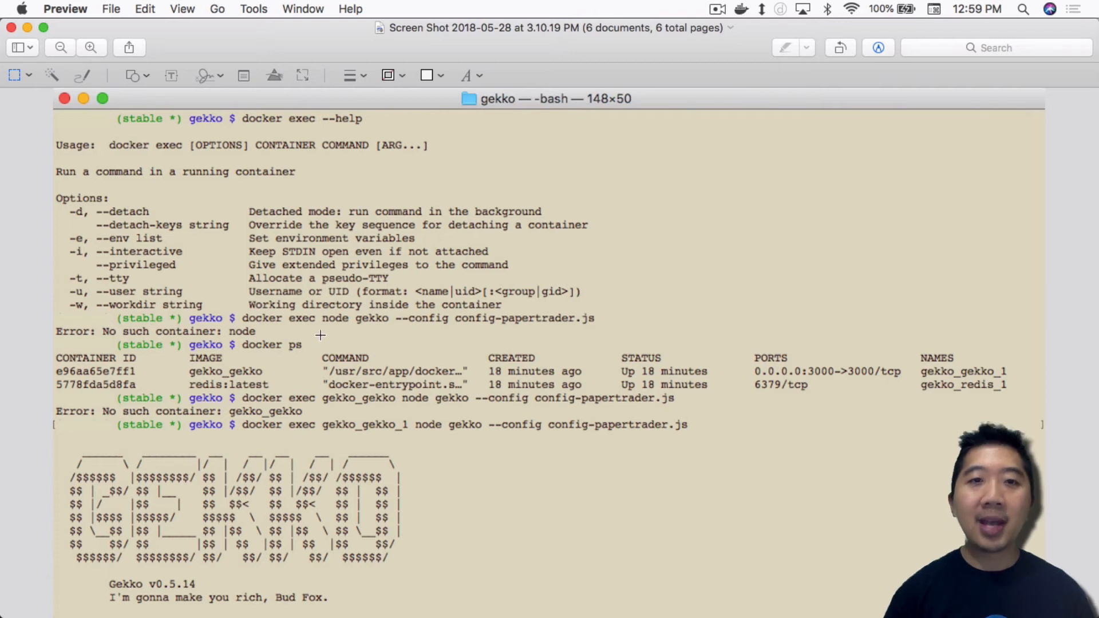
{"action": "mouse_move", "coordinate": [130, 324]}
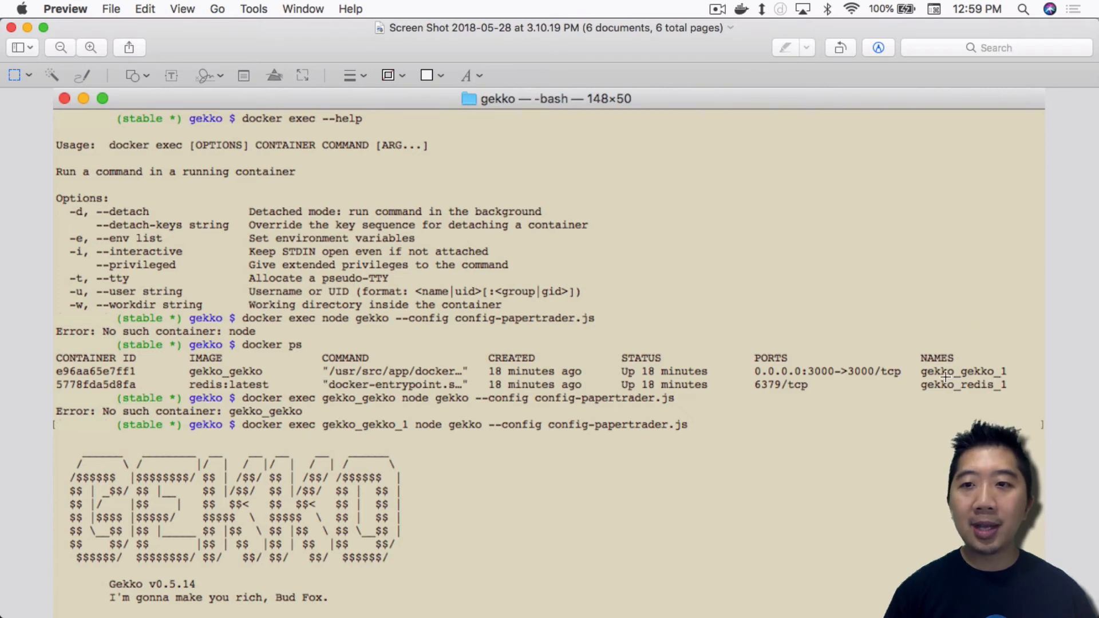
{"action": "mouse_move", "coordinate": [1016, 380]}
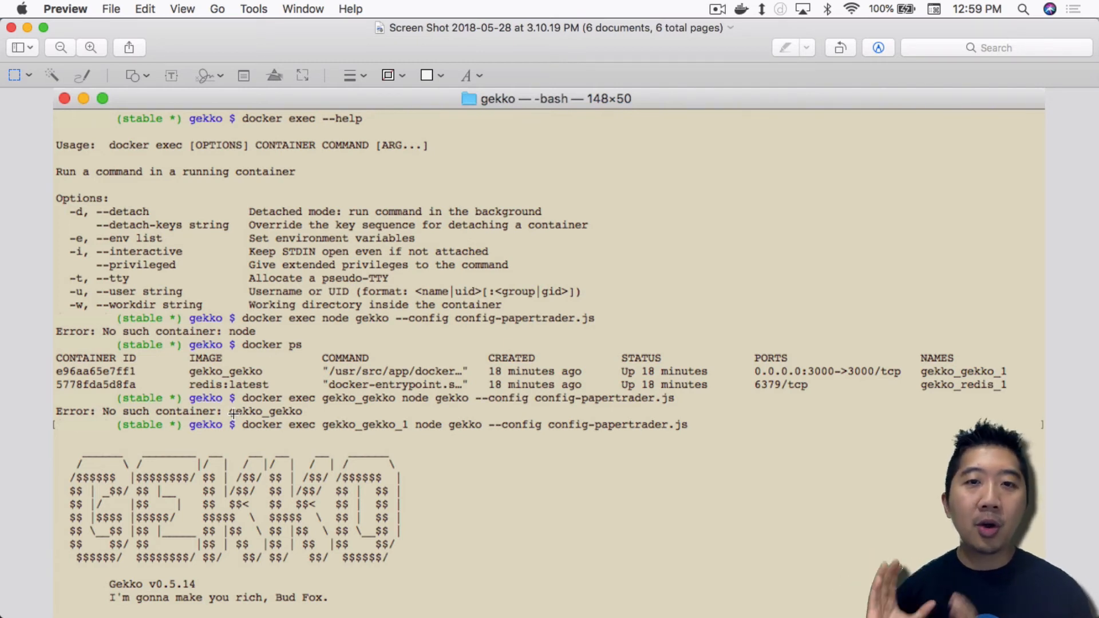
{"action": "mouse_move", "coordinate": [287, 405]}
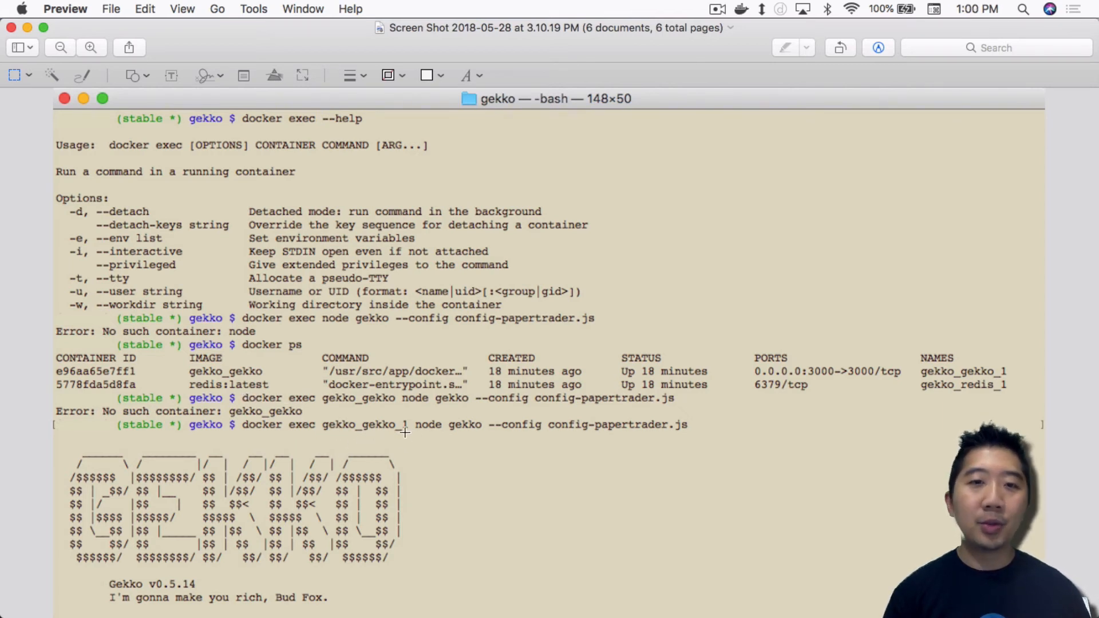
{"action": "mouse_move", "coordinate": [542, 465]}
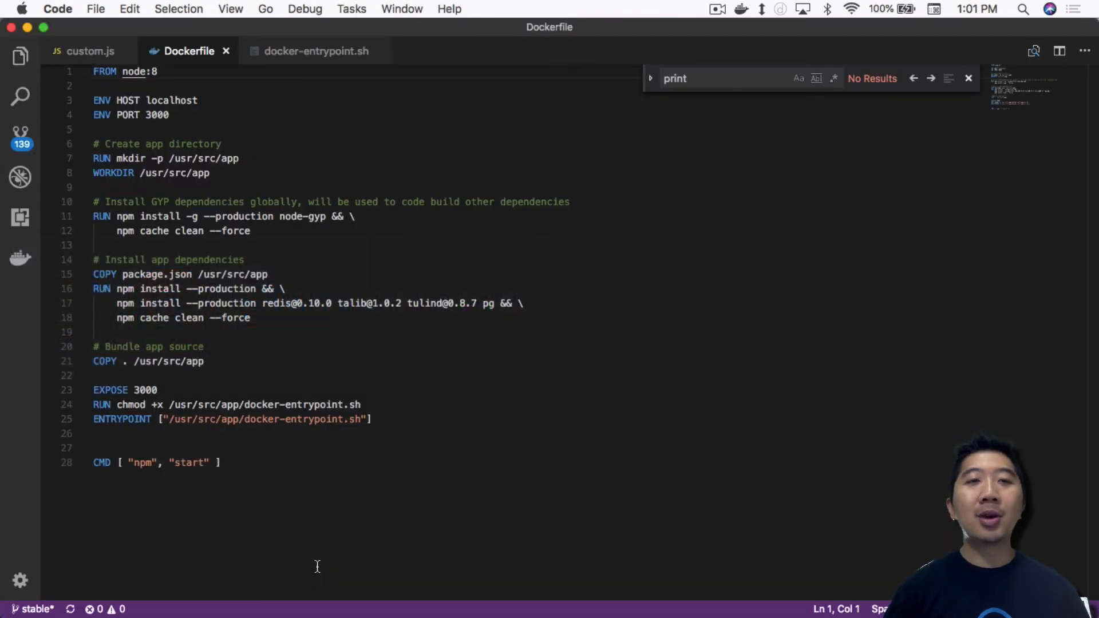
{"action": "mouse_move", "coordinate": [203, 112]}
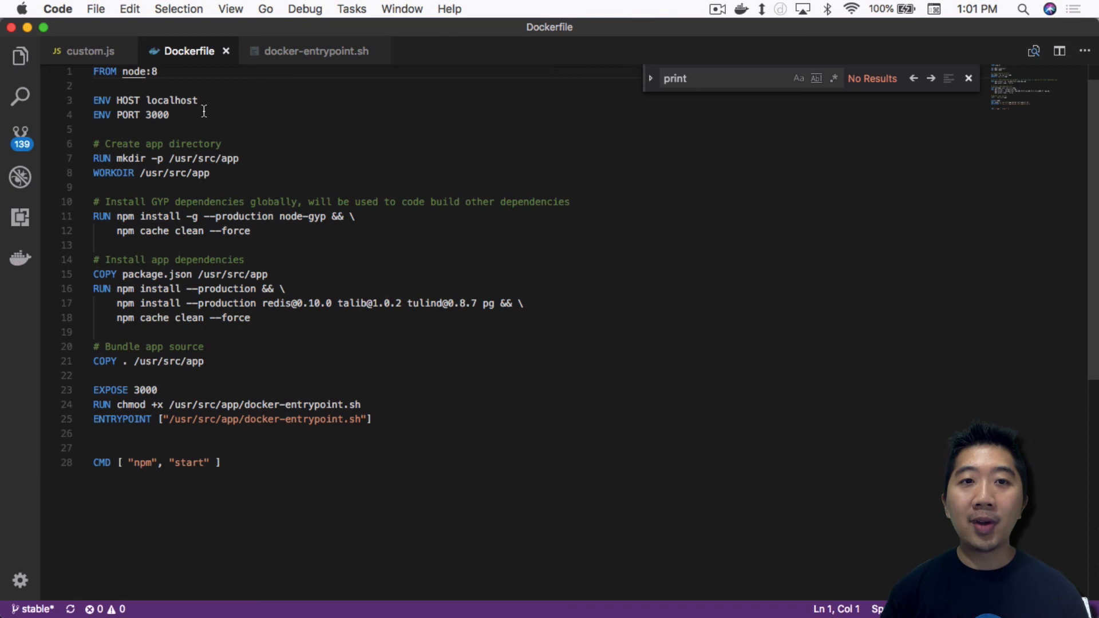
{"action": "mouse_move", "coordinate": [192, 225]}
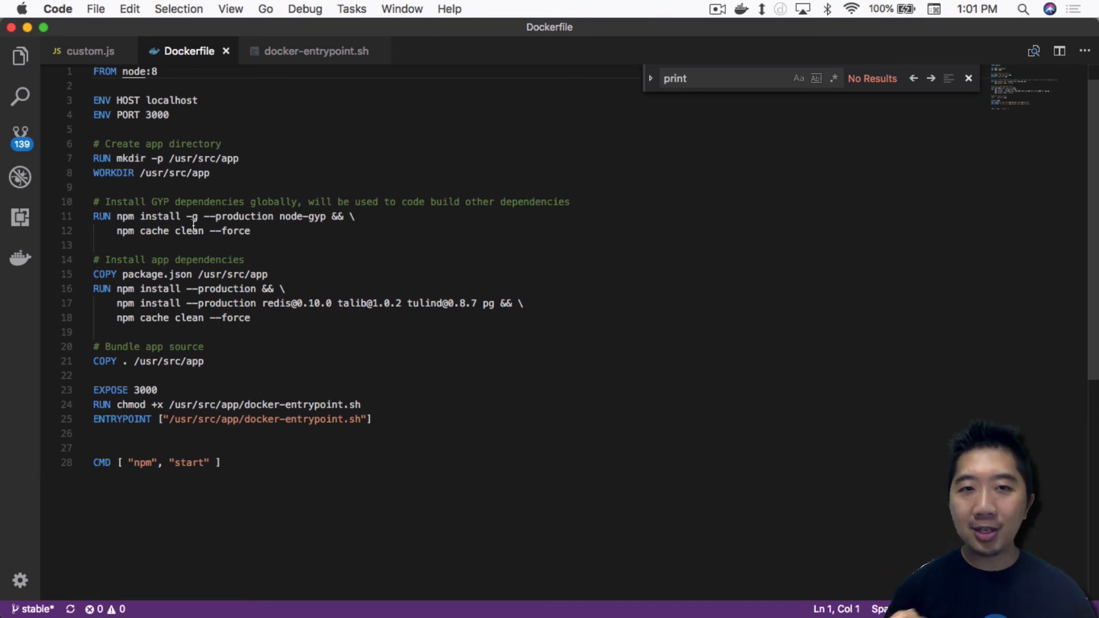